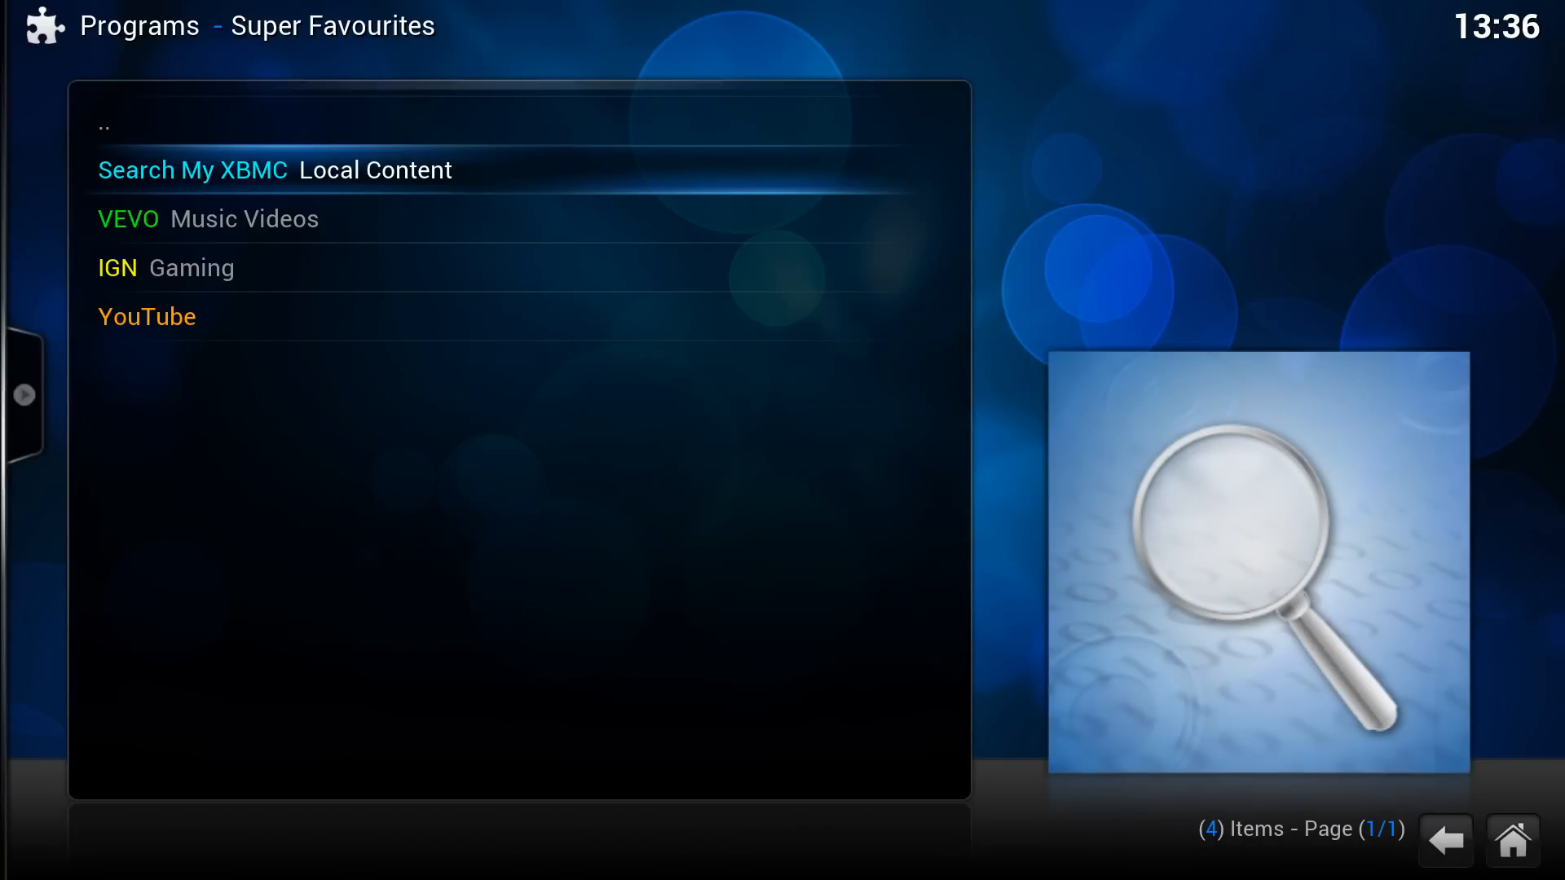
Run the local content search for 'big ba' and open The Big Bang Theory
{"action": "left_click", "coordinate": [192, 170]}
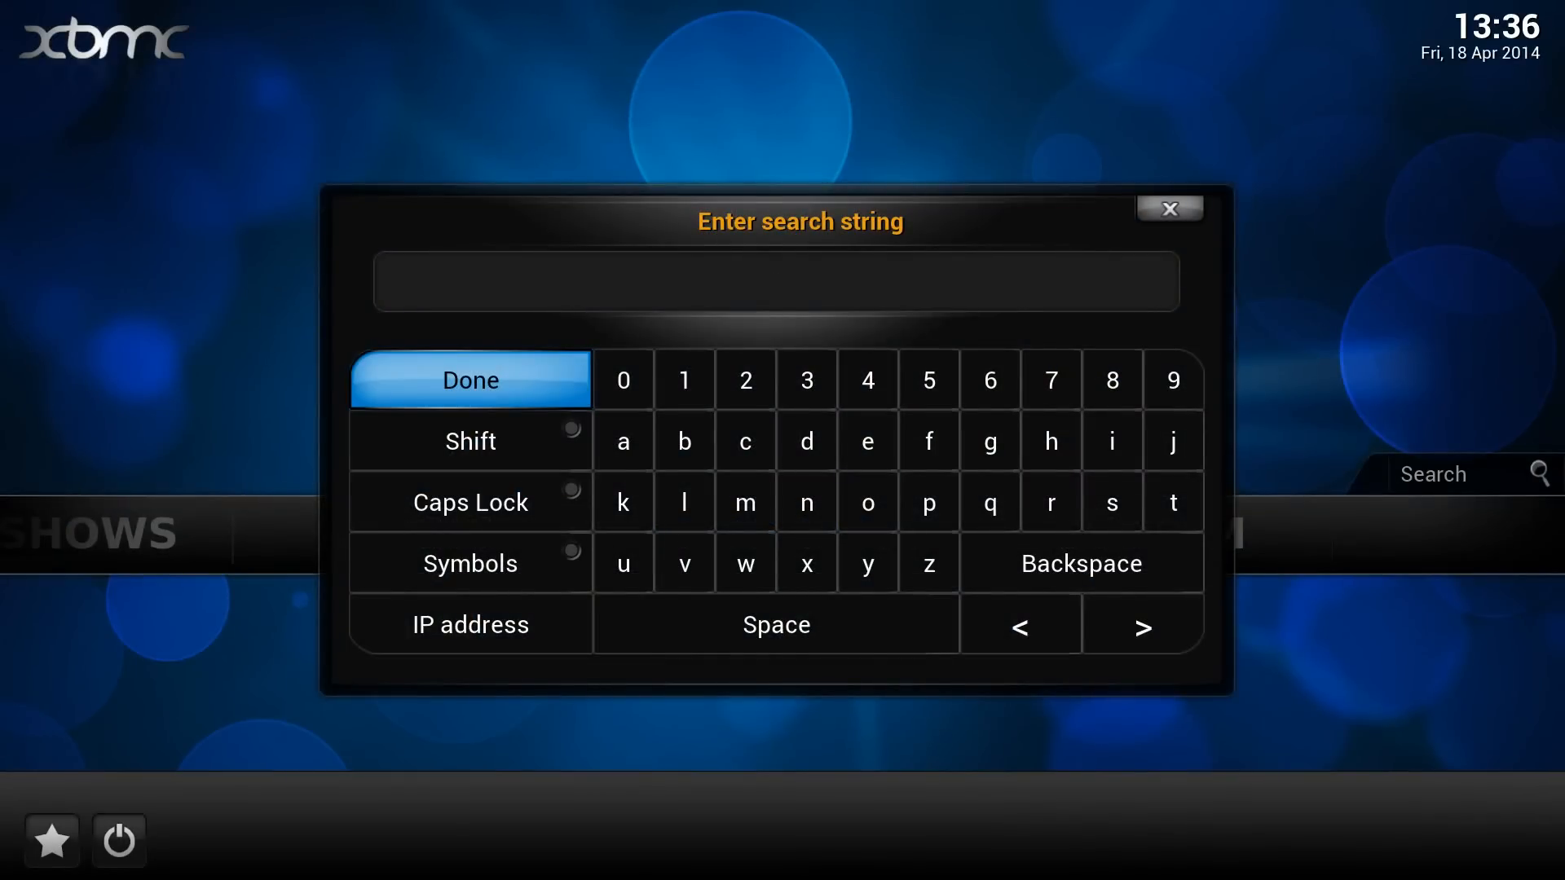
{"action": "type", "text": "big ba"}
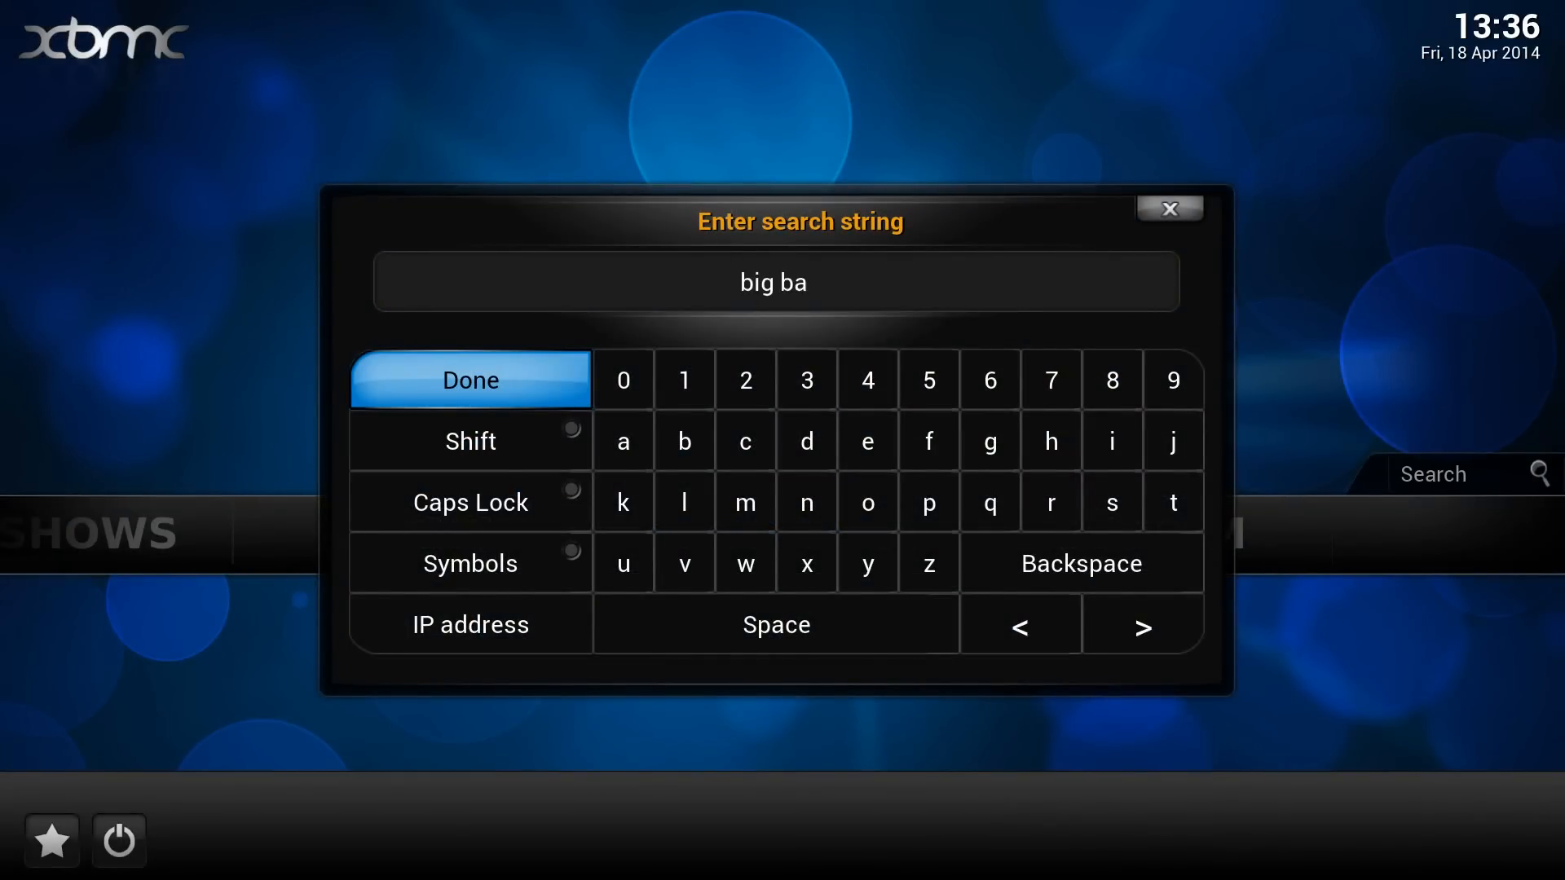
{"action": "left_click", "coordinate": [469, 380]}
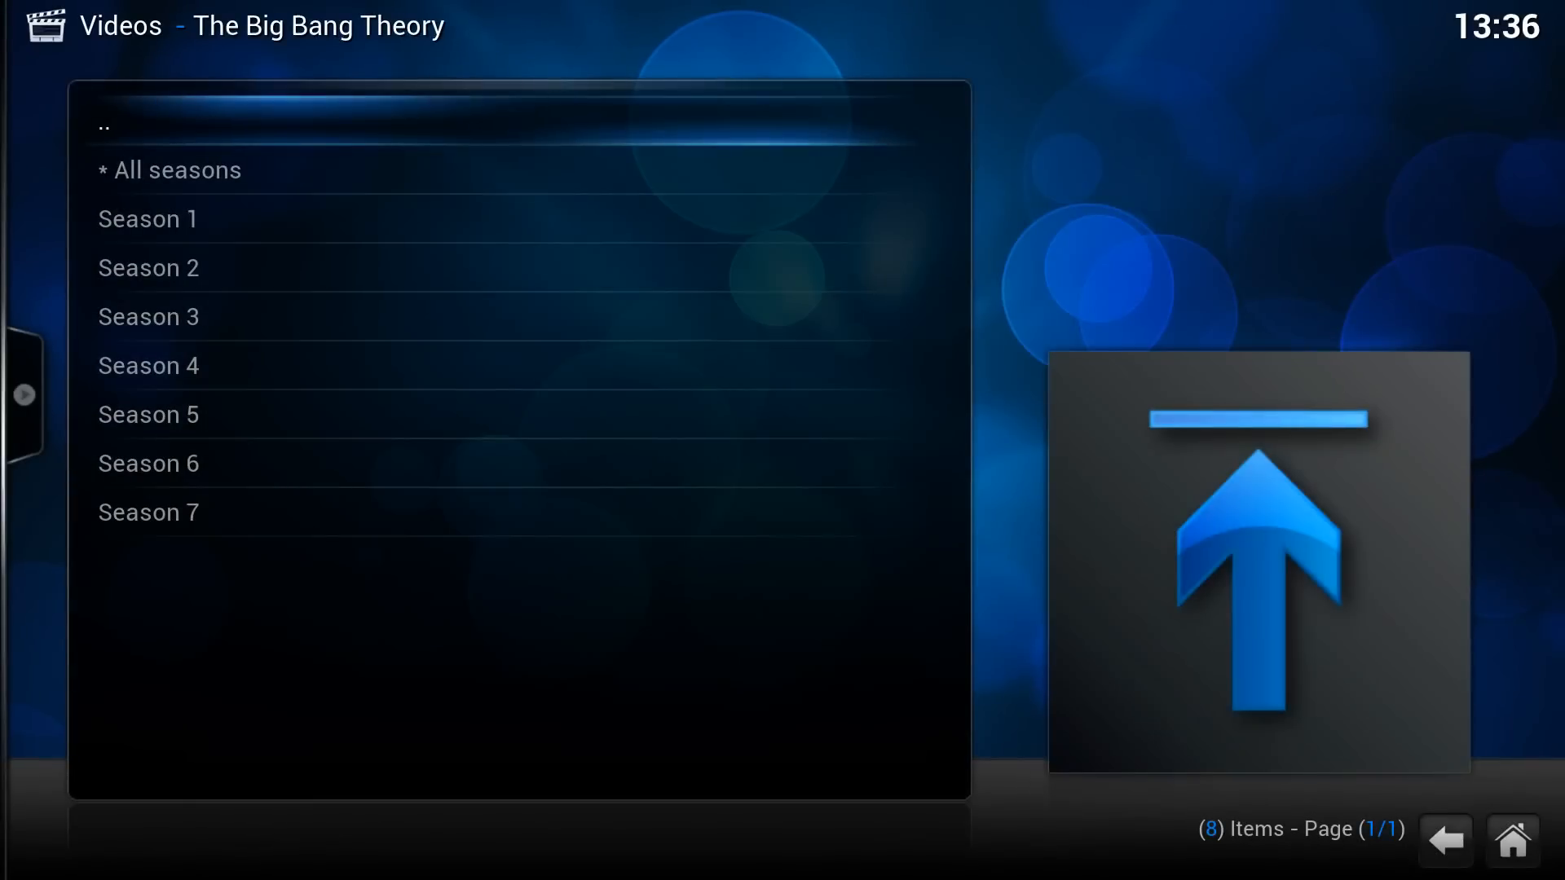
Open Season 5 of The Big Bang Theory to list its episodes
{"action": "left_click", "coordinate": [148, 413]}
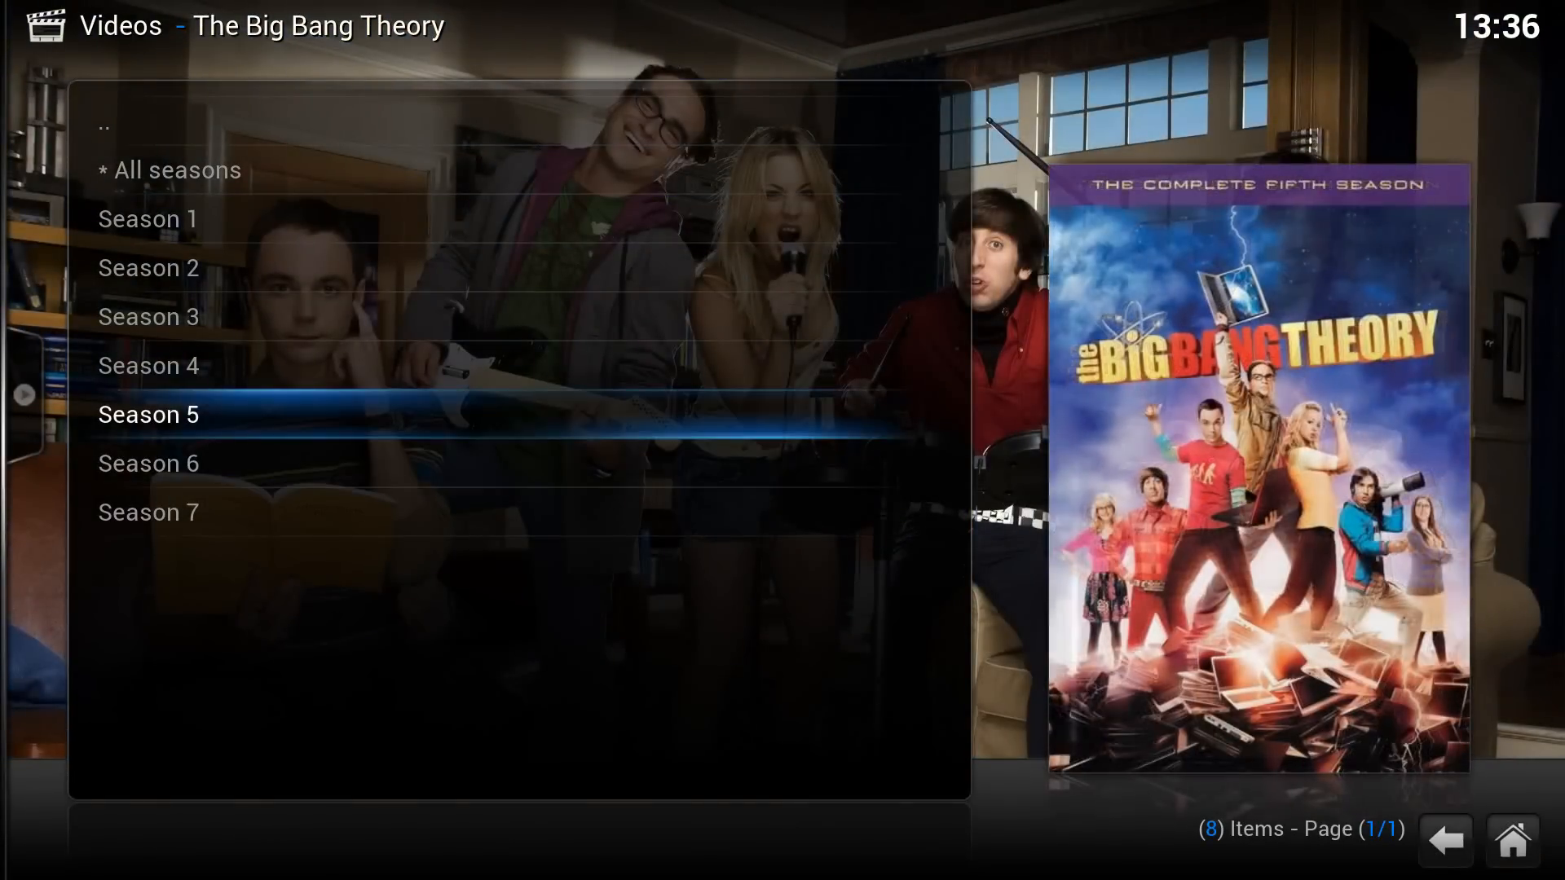
{"action": "left_click", "coordinate": [147, 413]}
{"action": "type", "text": "fif"}
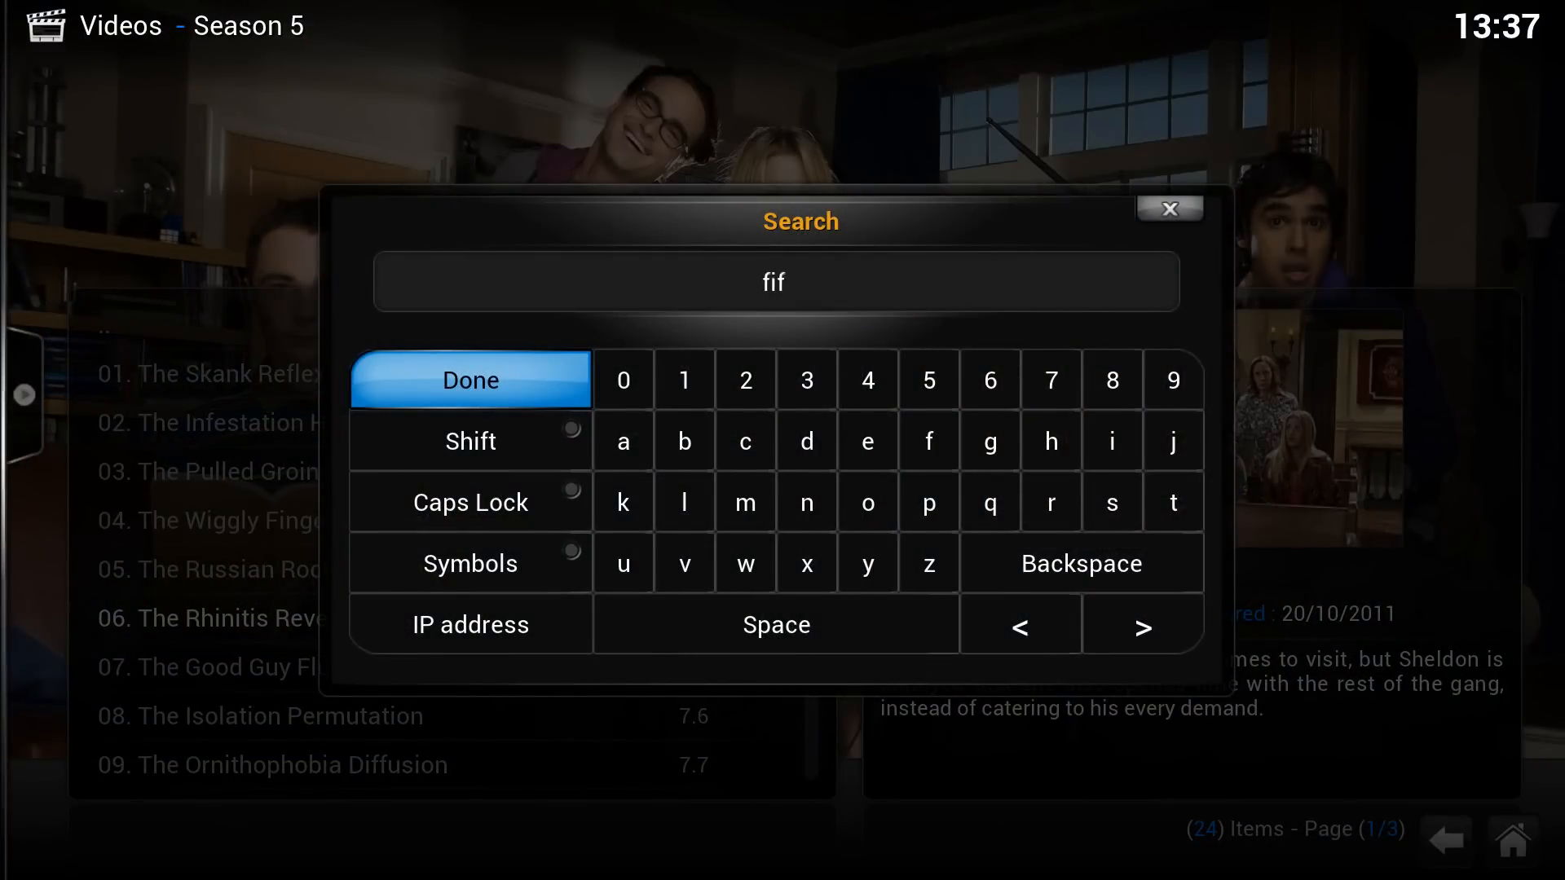
Launch the Hulu TV & Movies favourite to show its HD show listing
{"action": "left_click", "coordinate": [469, 381]}
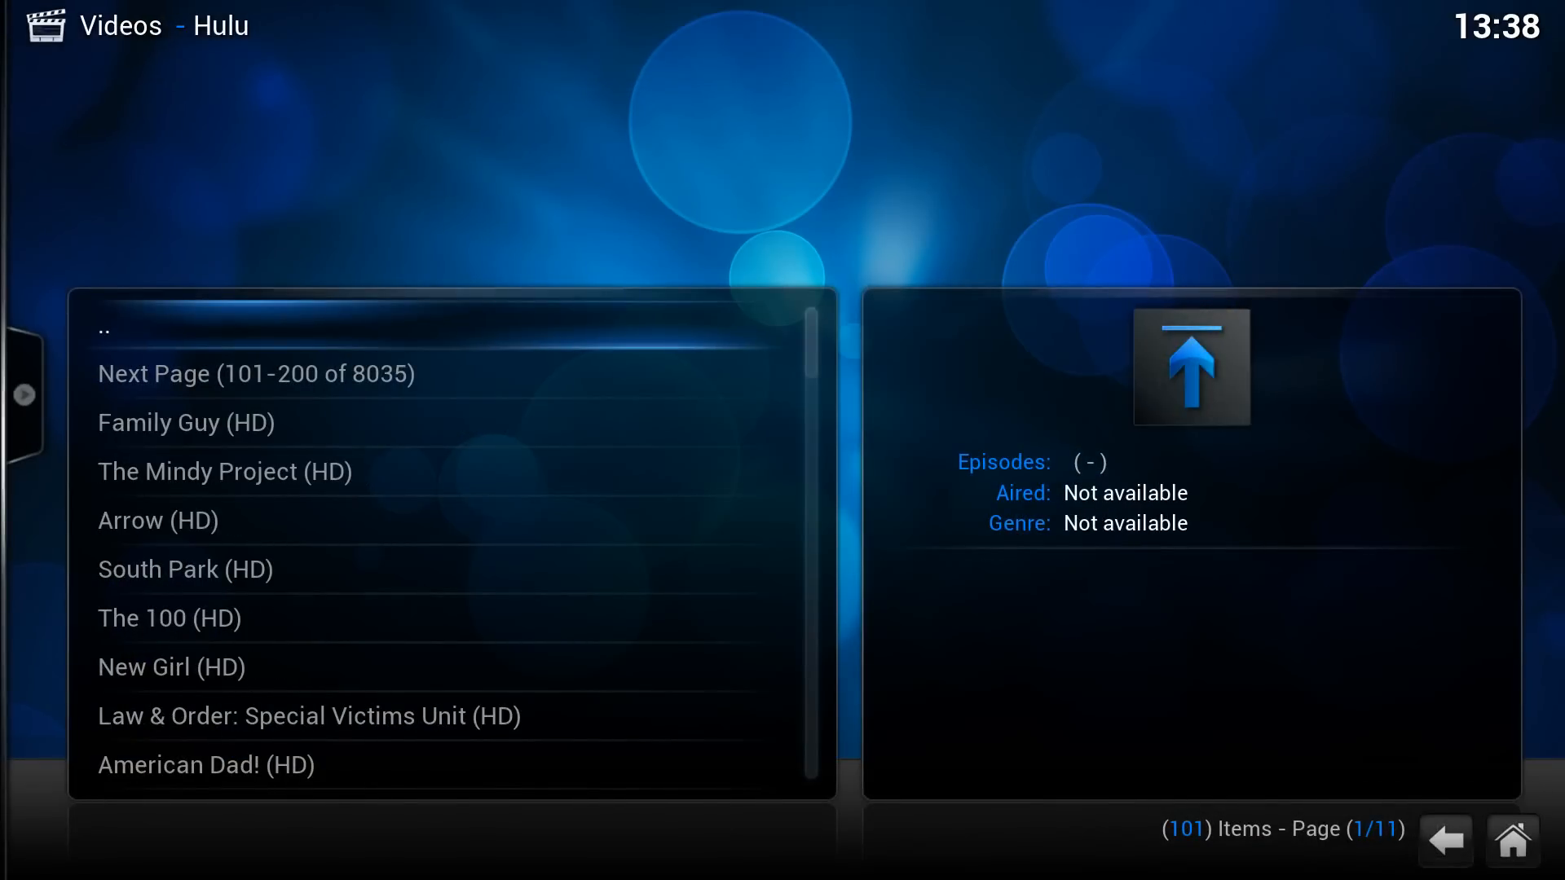
Leave Hulu and open the Kids category folder in Super Favourites
{"action": "left_click", "coordinate": [223, 471]}
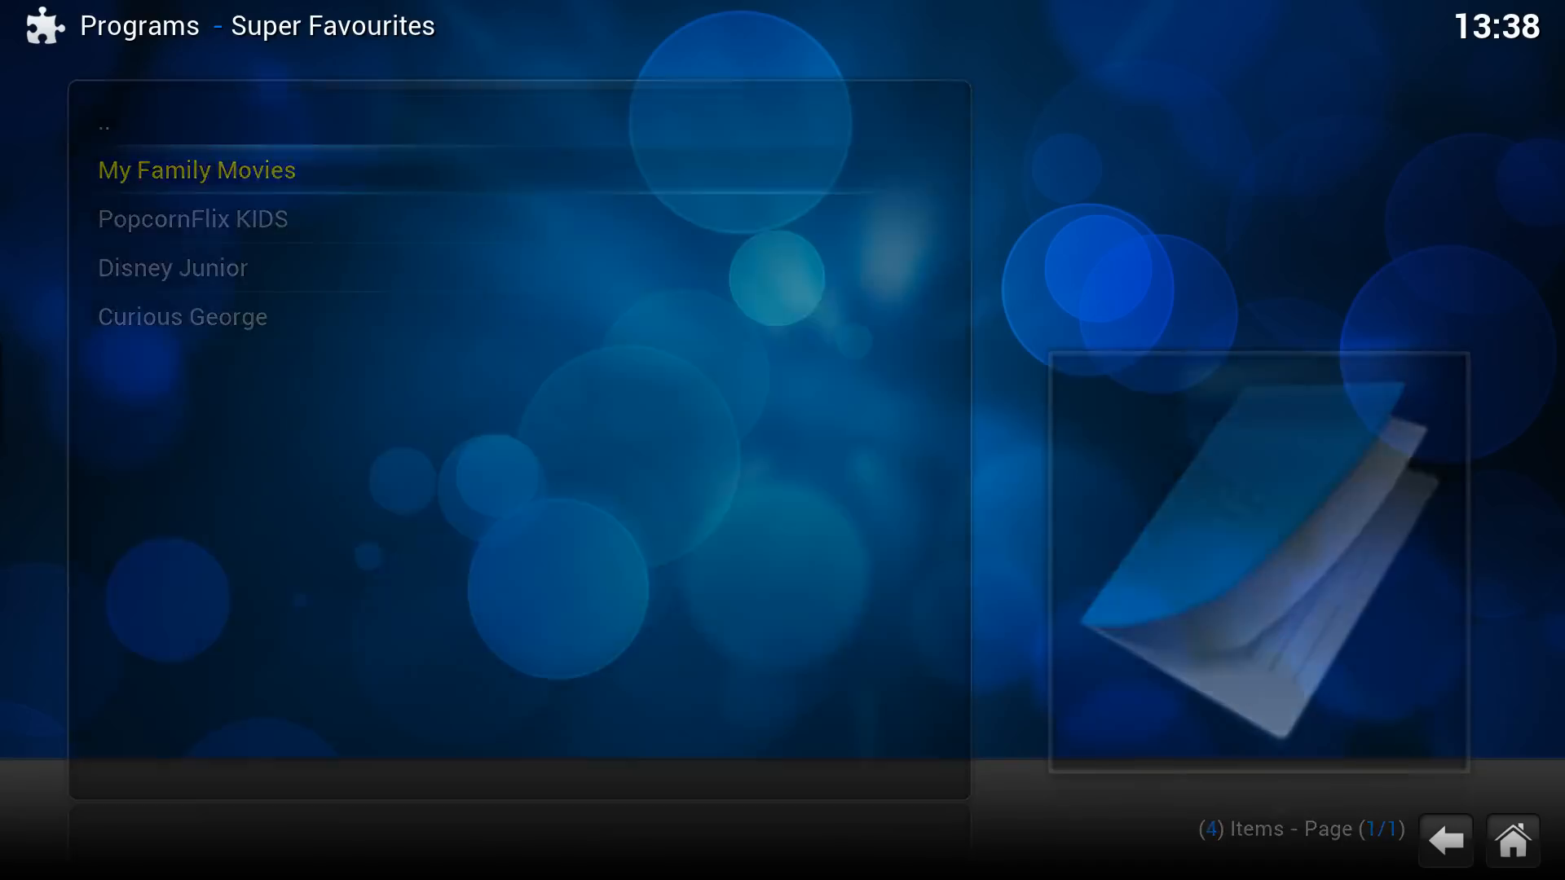
Leave the Kids folder back to SEARCH, TV & Movies, Kids, Sports and more
{"action": "left_click", "coordinate": [195, 169]}
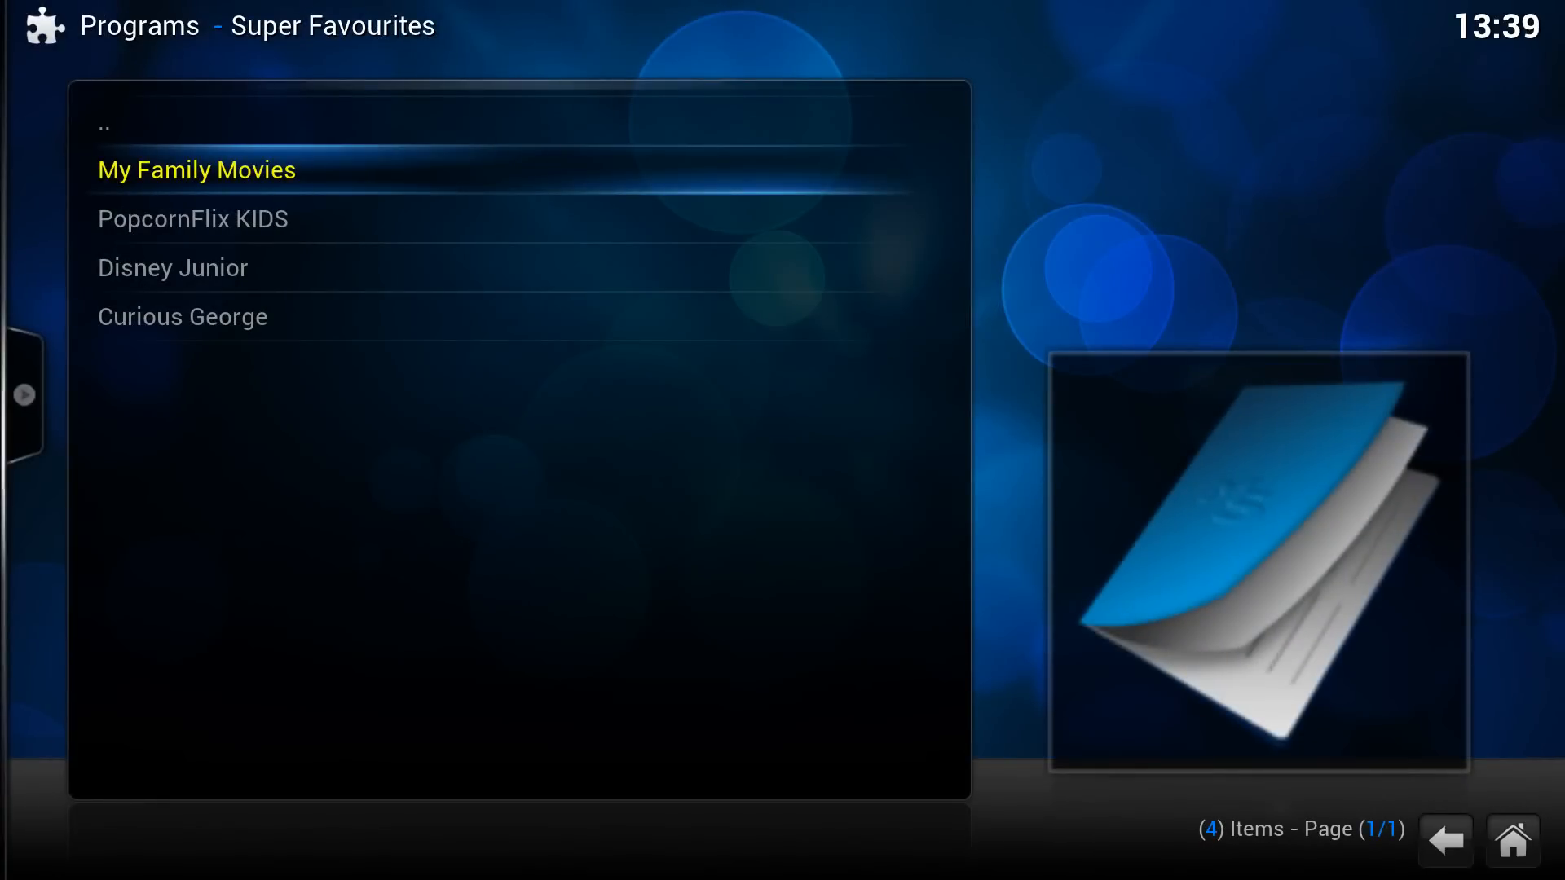
{"action": "left_click", "coordinate": [197, 169]}
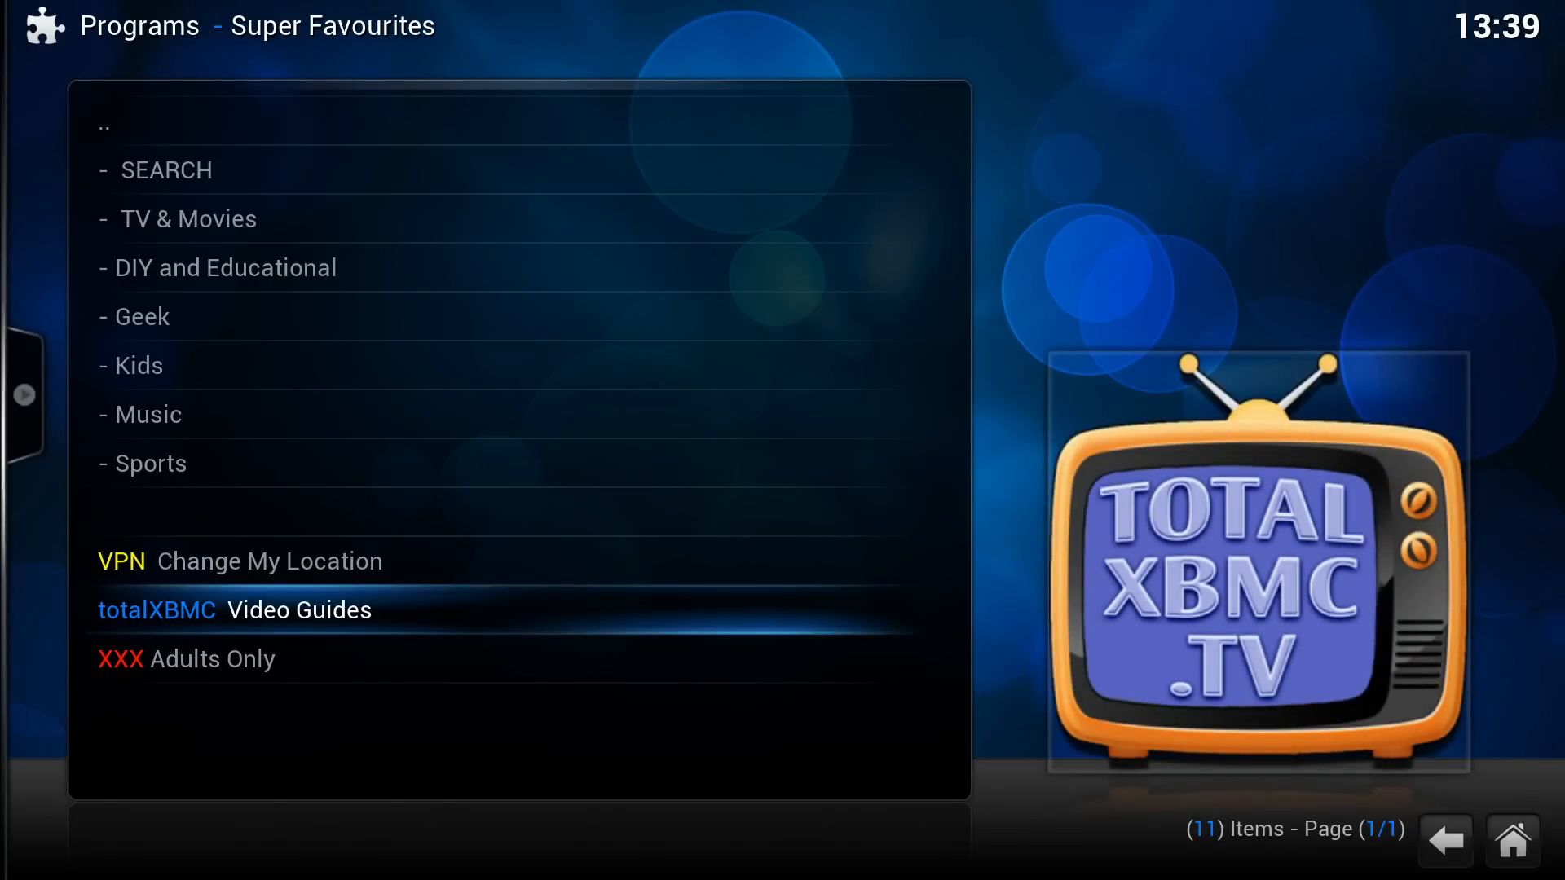
Open My Family Movies from Kids and enter the arrow-key unlock code
{"action": "left_click", "coordinate": [299, 610]}
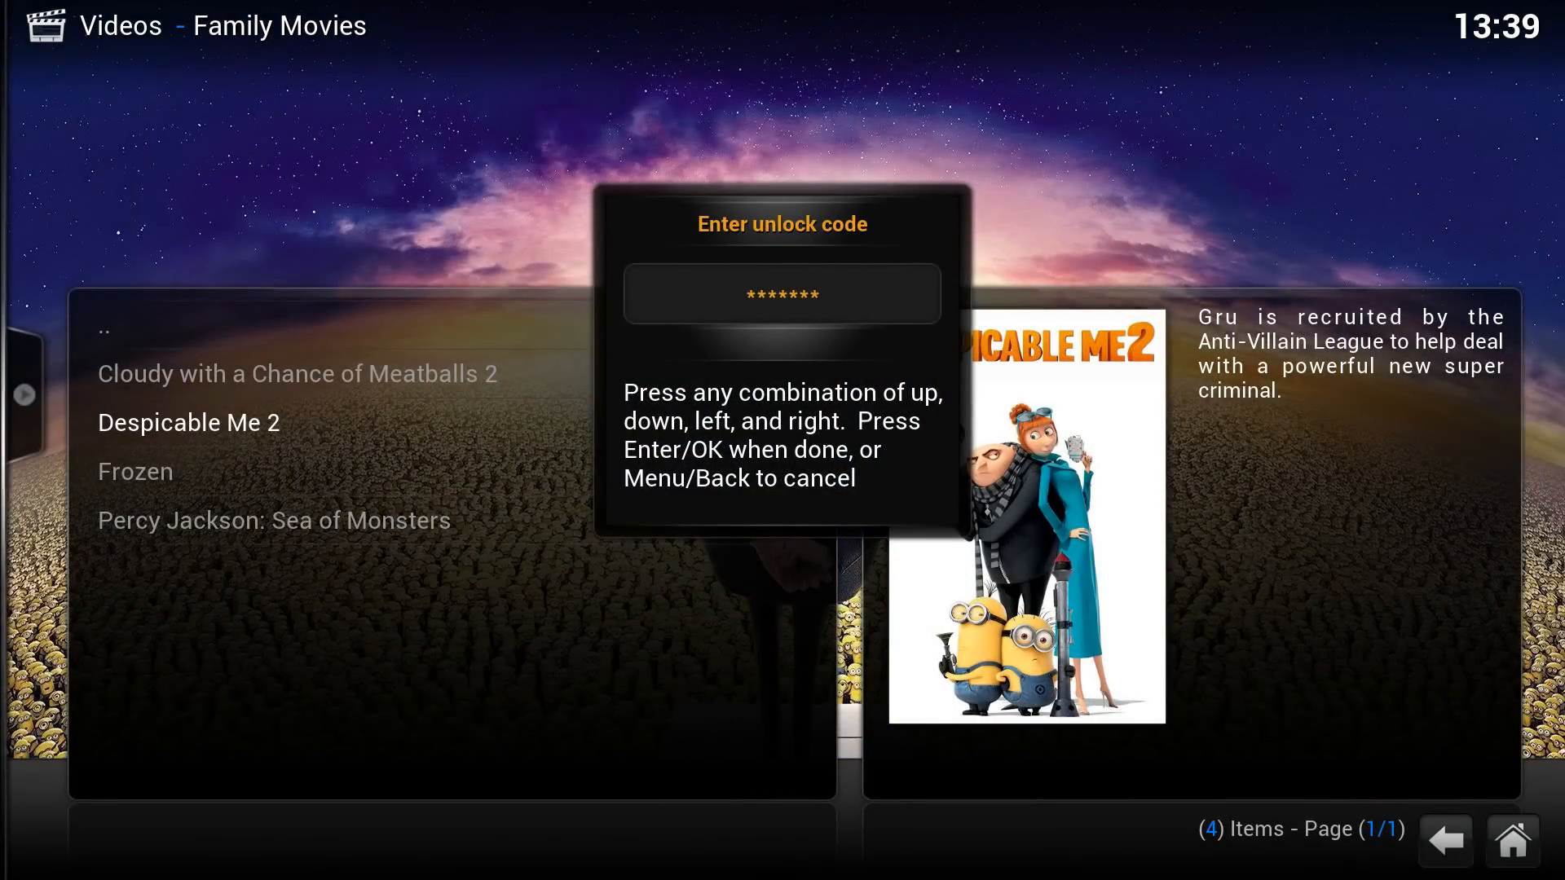
Confirm the unlock code, browse the movies, and go back to the main categories
{"action": "key", "text": "enter"}
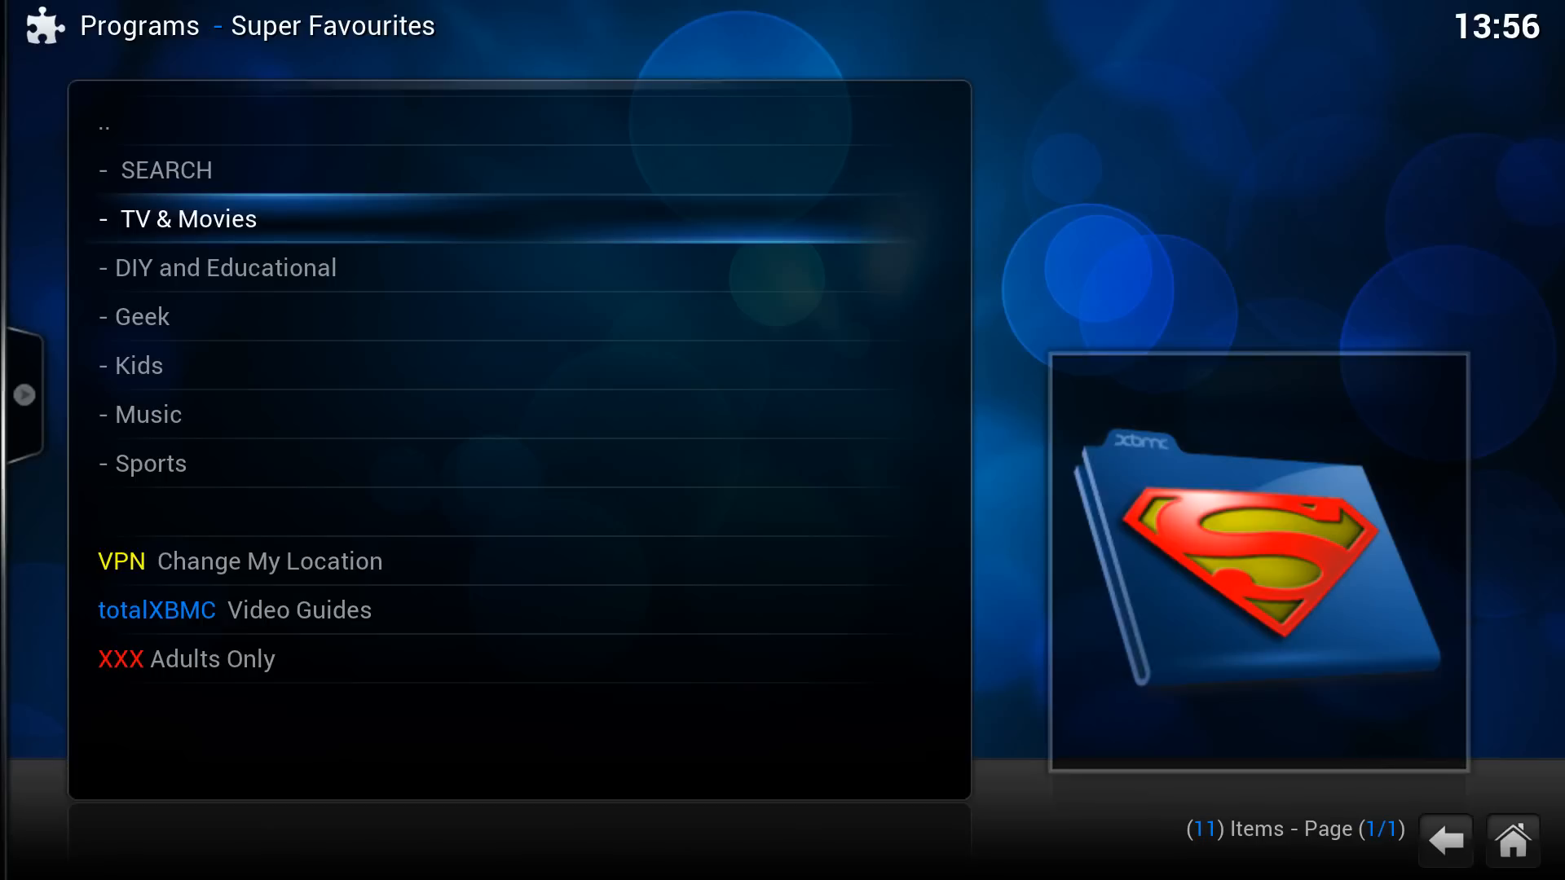
Open TV Guide Dixie and reach the Super Favourites SEARCH folder from its menu
{"action": "left_click", "coordinate": [193, 219]}
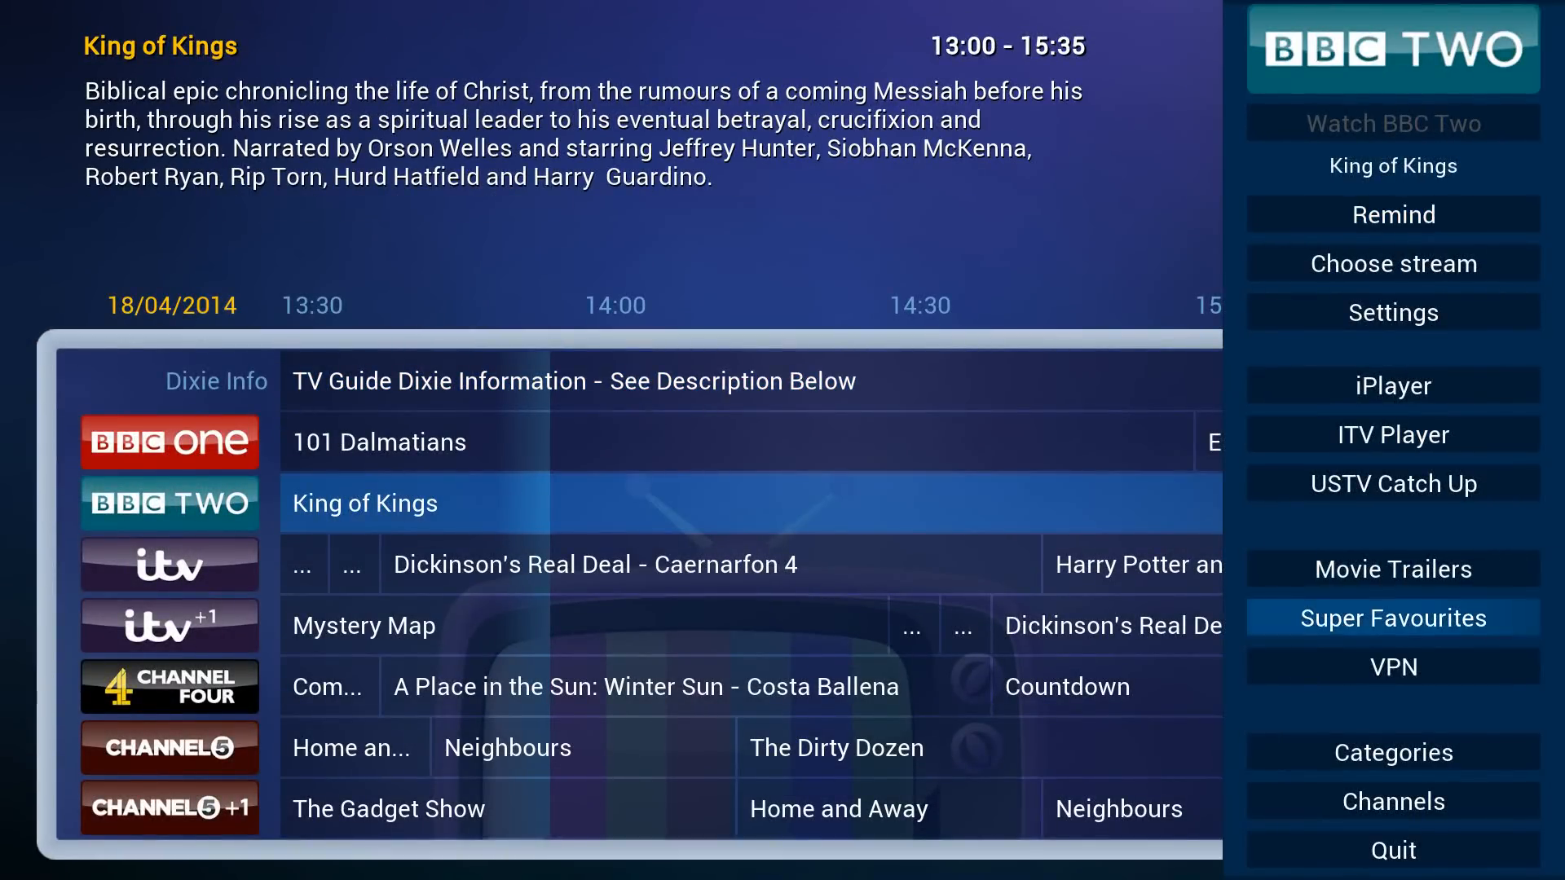
{"action": "left_click", "coordinate": [1392, 617]}
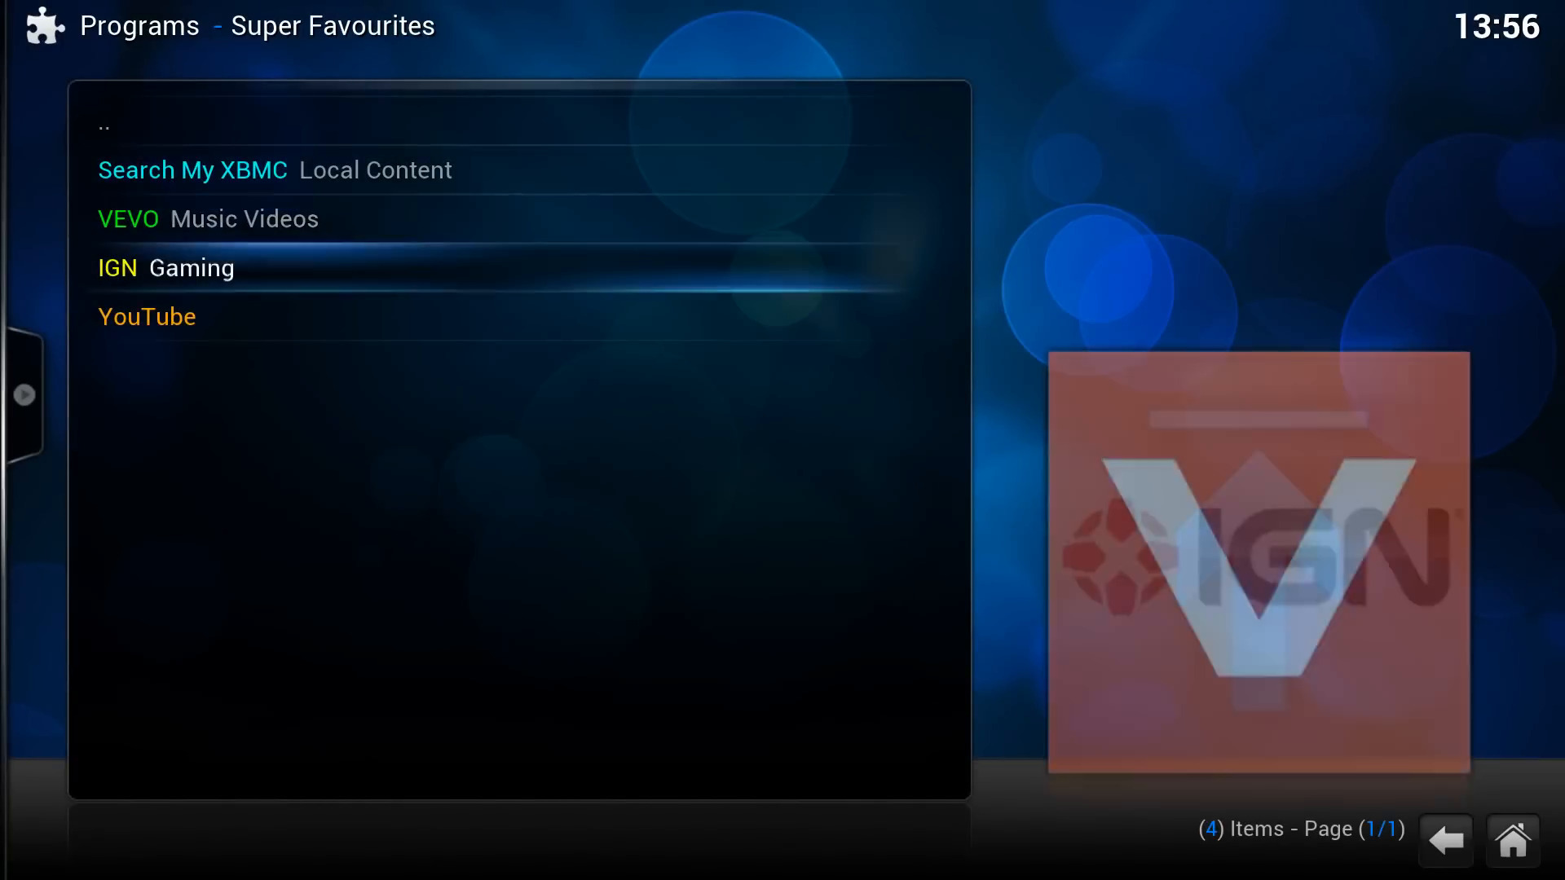